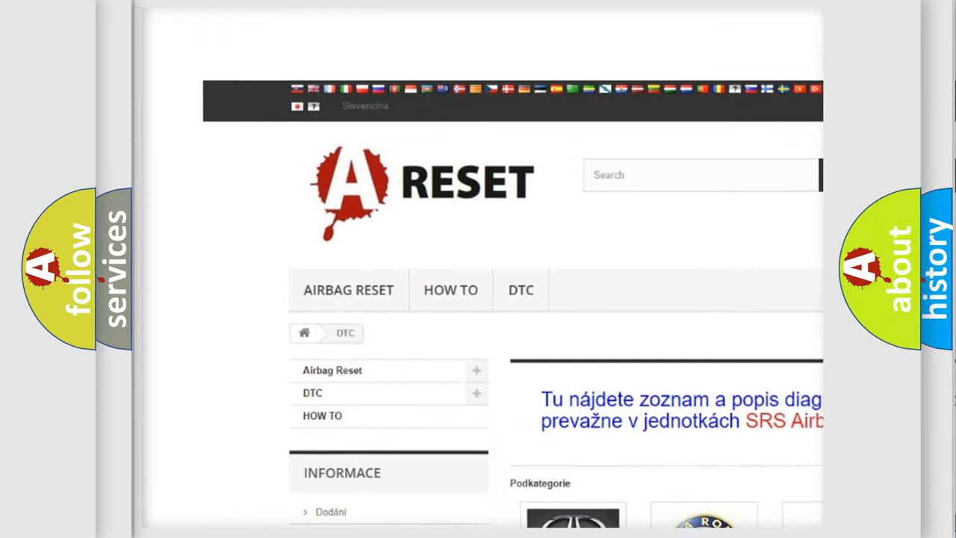
Choose Jeep from the brand DTC grid and browse its airbag diagnostic code list.
scroll(up, 3)
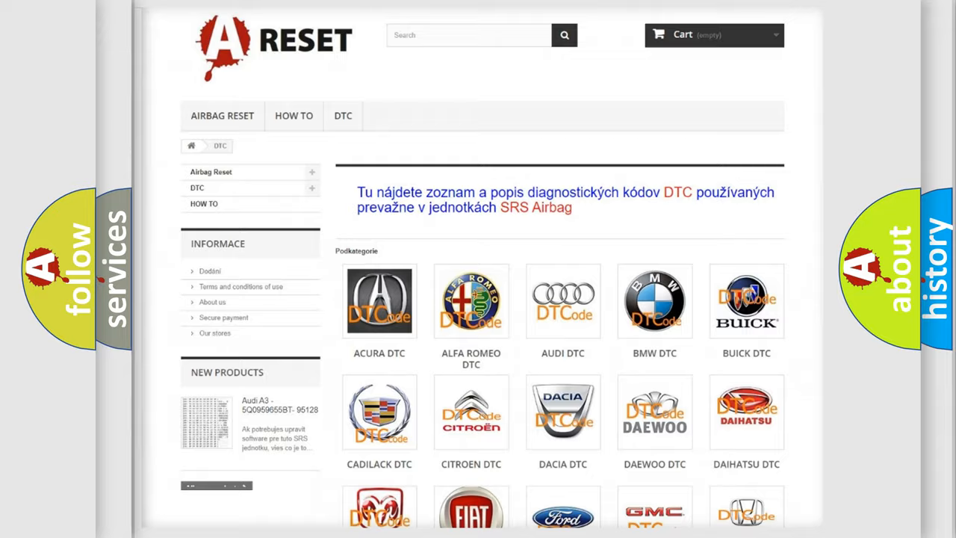
scroll(down, 3)
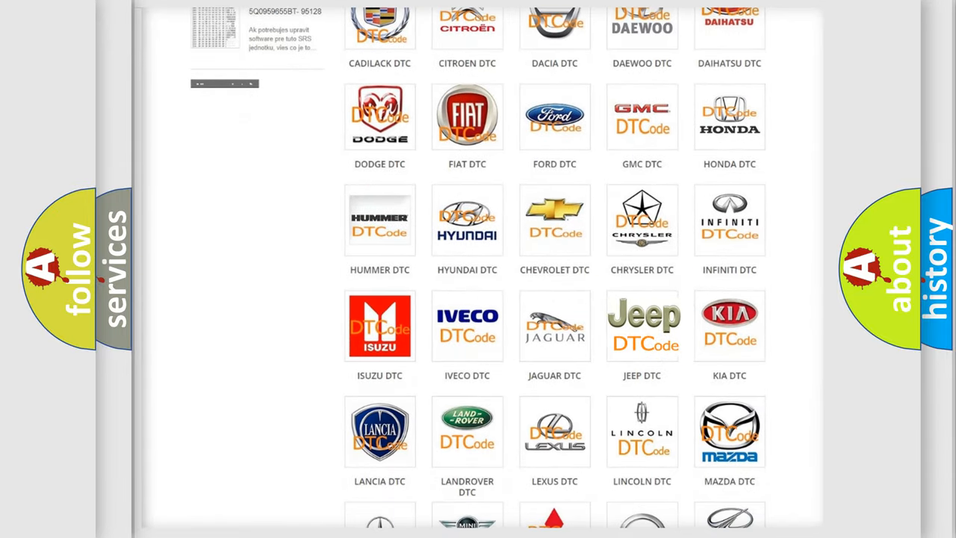
click(642, 325)
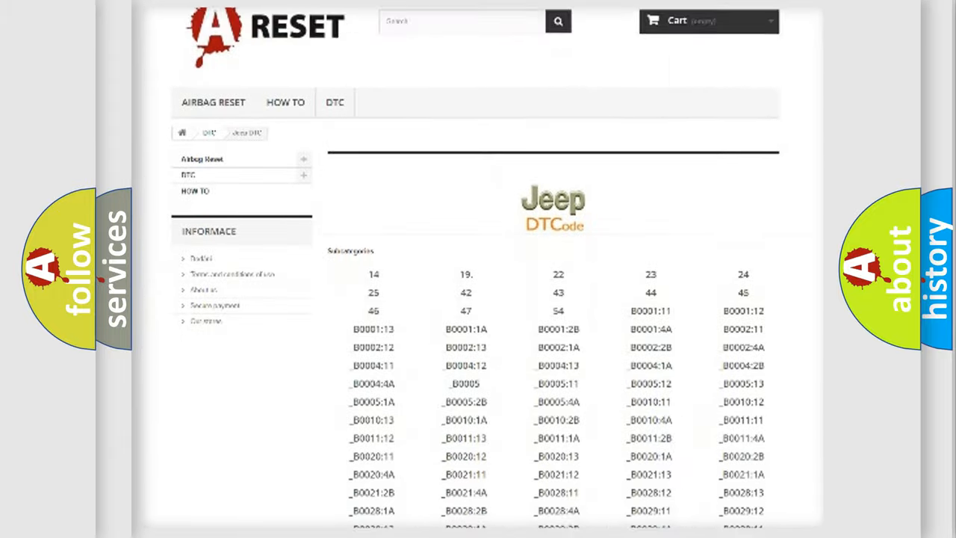
scroll(down, 3)
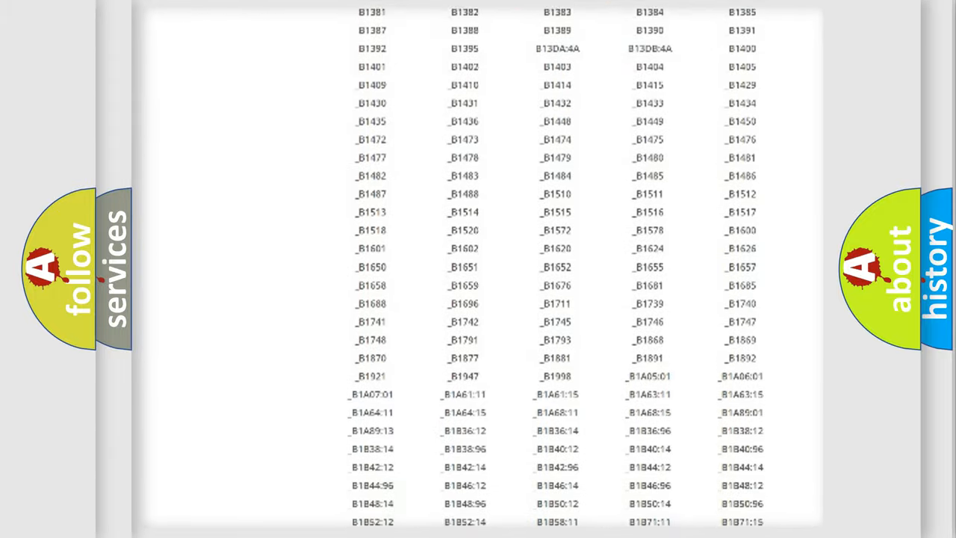
scroll(up, 3)
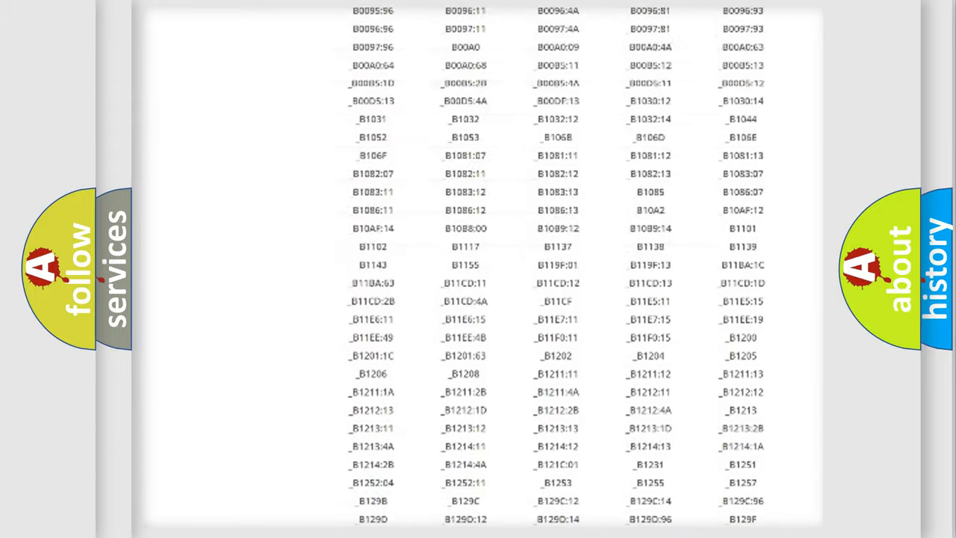